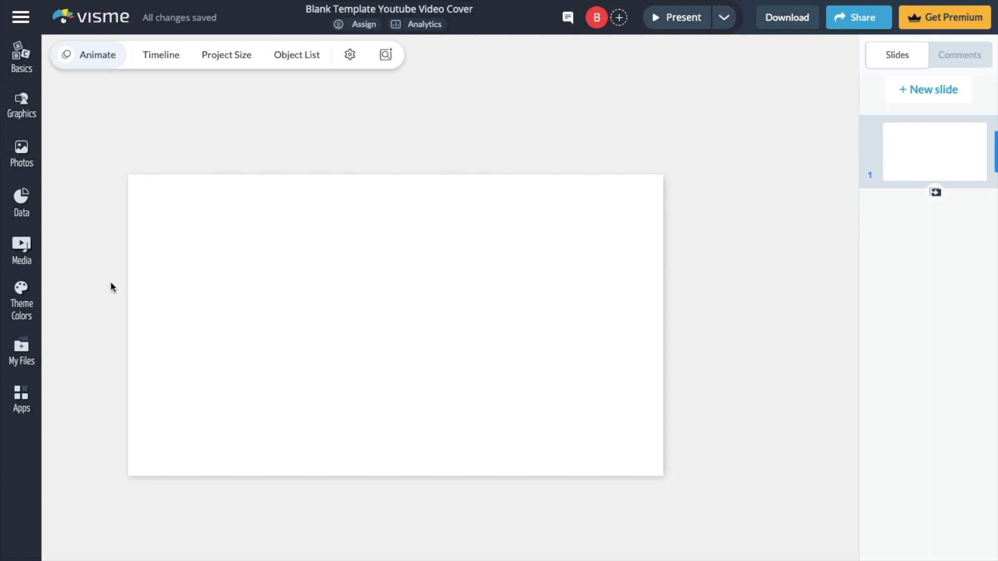
{"action": "mouse_move", "coordinate": [110, 216]}
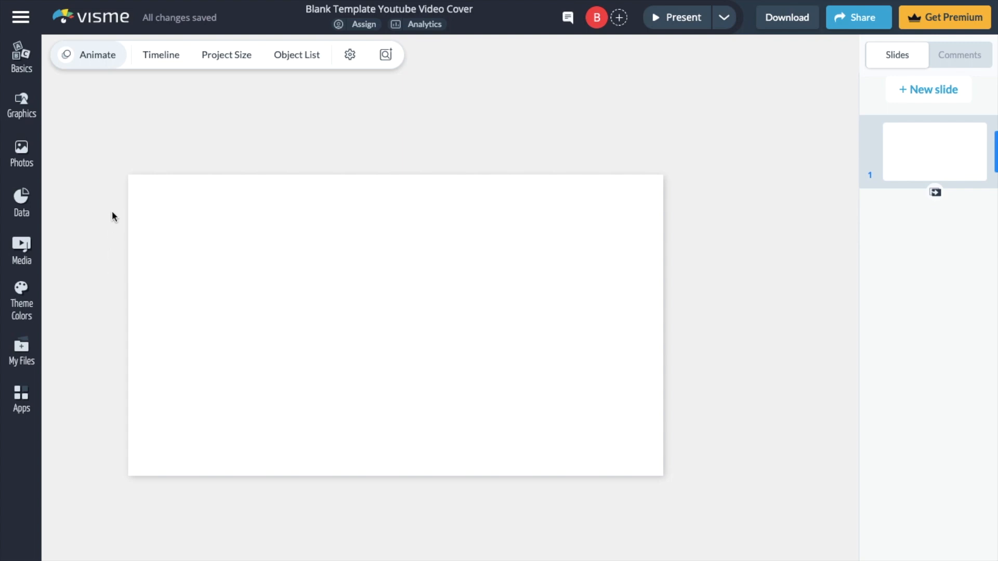
{"action": "mouse_move", "coordinate": [25, 211]}
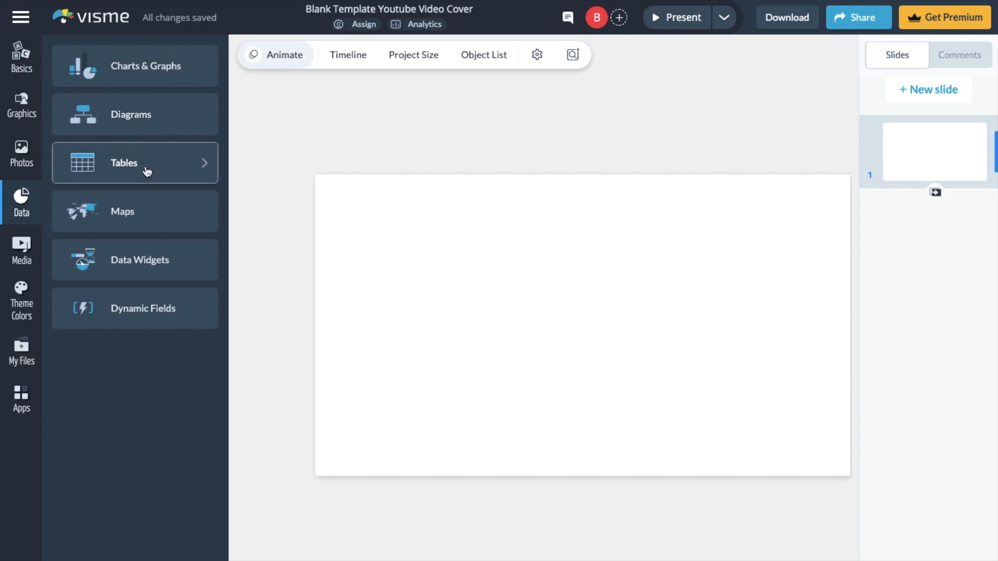
{"action": "mouse_move", "coordinate": [157, 181]}
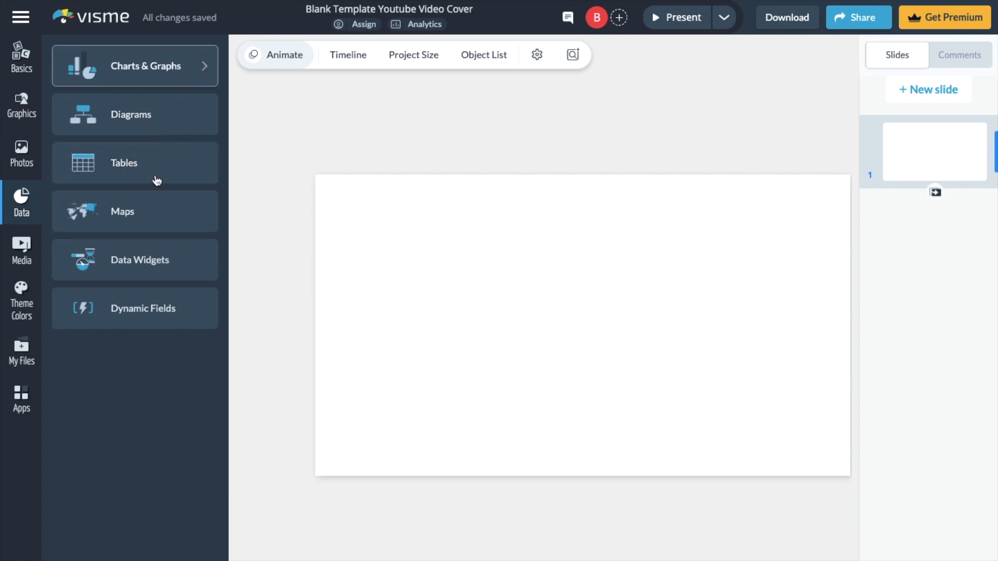
- Show the Tables collection within Visme's Data elements
{"action": "left_click", "coordinate": [134, 162]}
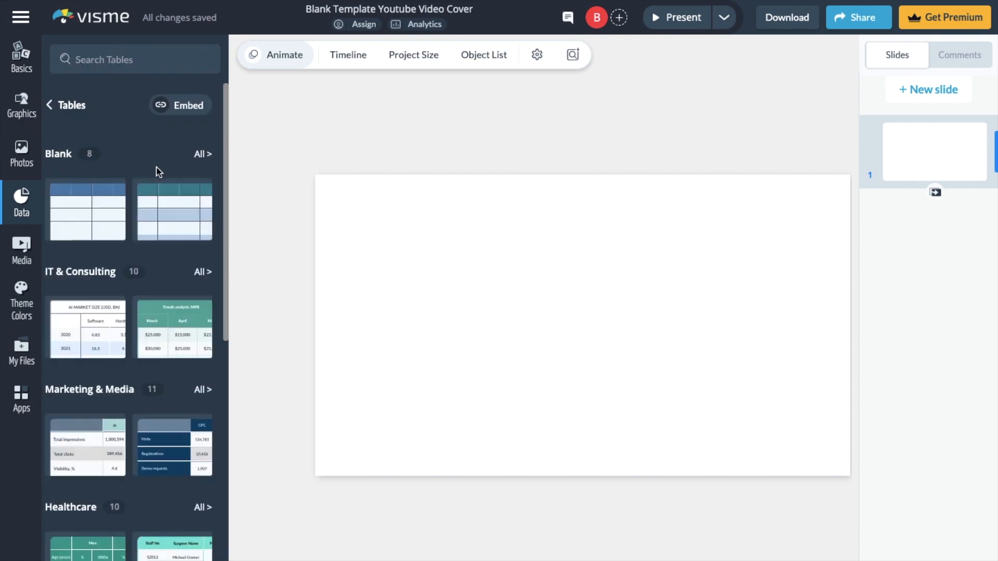
{"action": "mouse_move", "coordinate": [145, 260]}
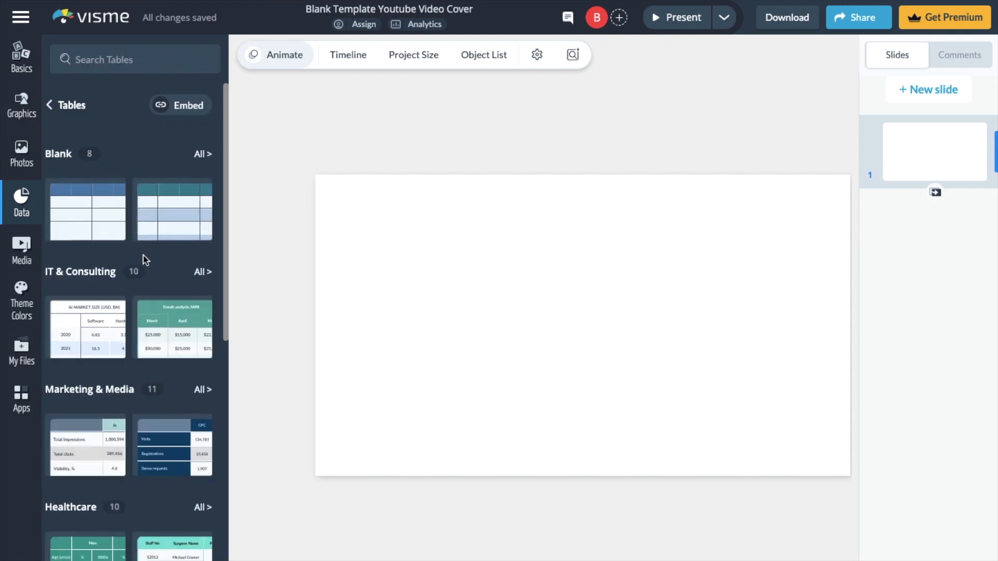
- Browse the themed table categories, then list all Blank table designs
{"action": "scroll", "scroll_direction": "down", "scroll_amount": 3}
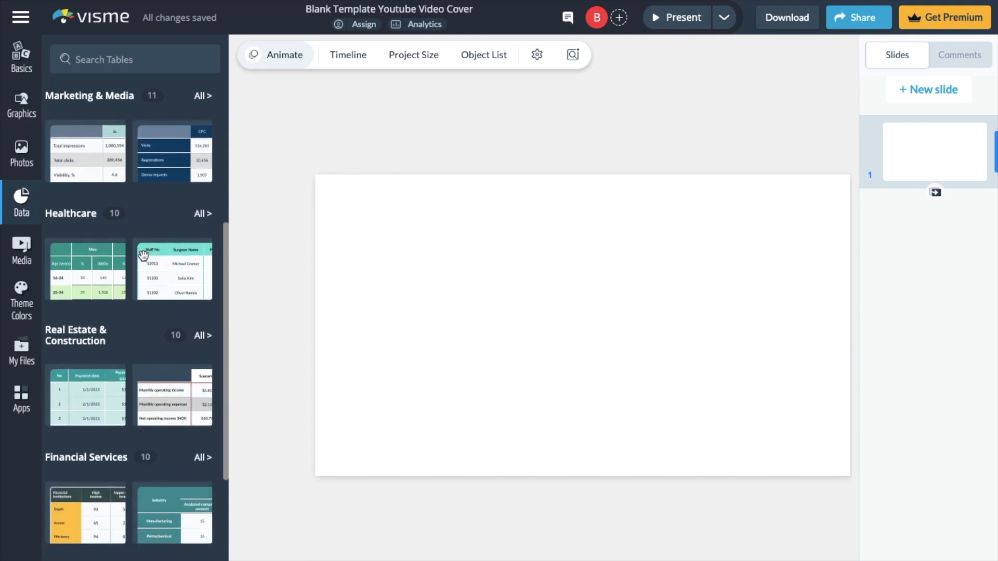
{"action": "scroll", "scroll_direction": "down", "scroll_amount": 3}
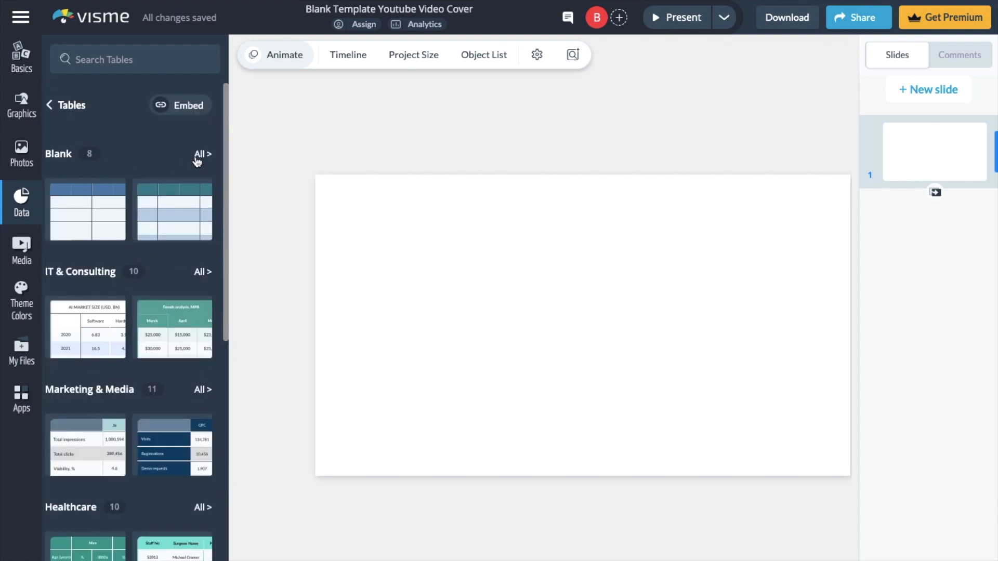
{"action": "left_click", "coordinate": [202, 154]}
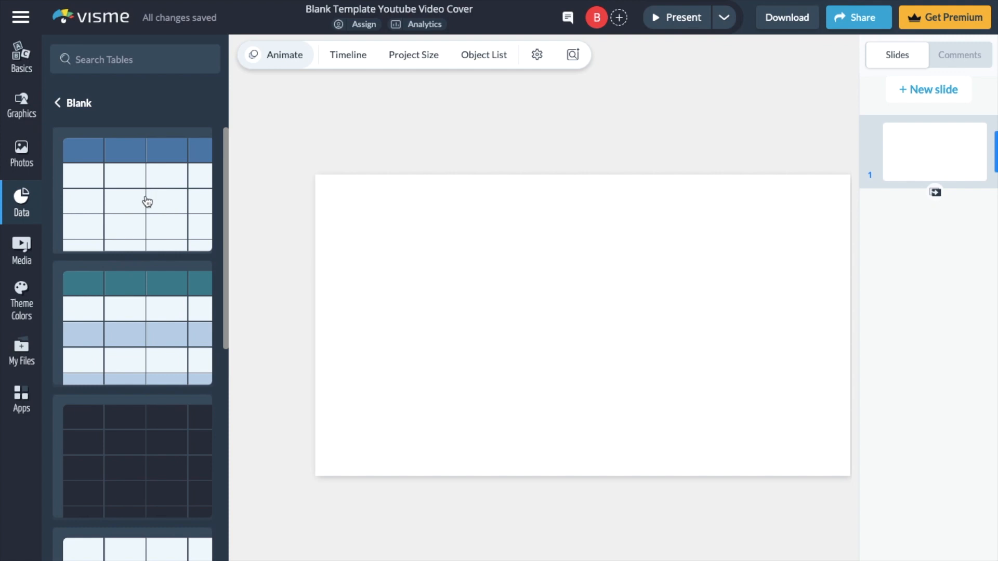
{"action": "mouse_move", "coordinate": [213, 233]}
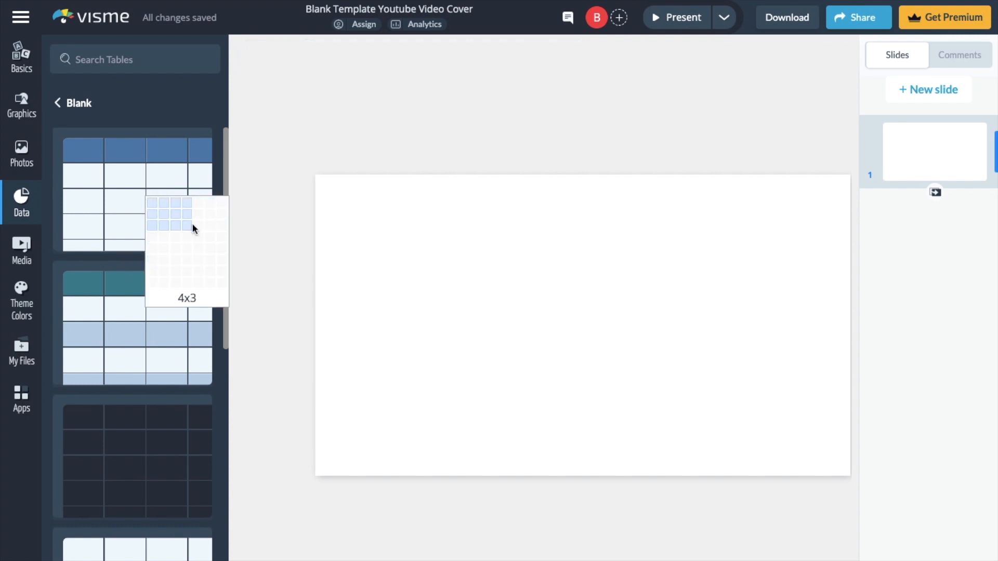
{"action": "mouse_move", "coordinate": [210, 229]}
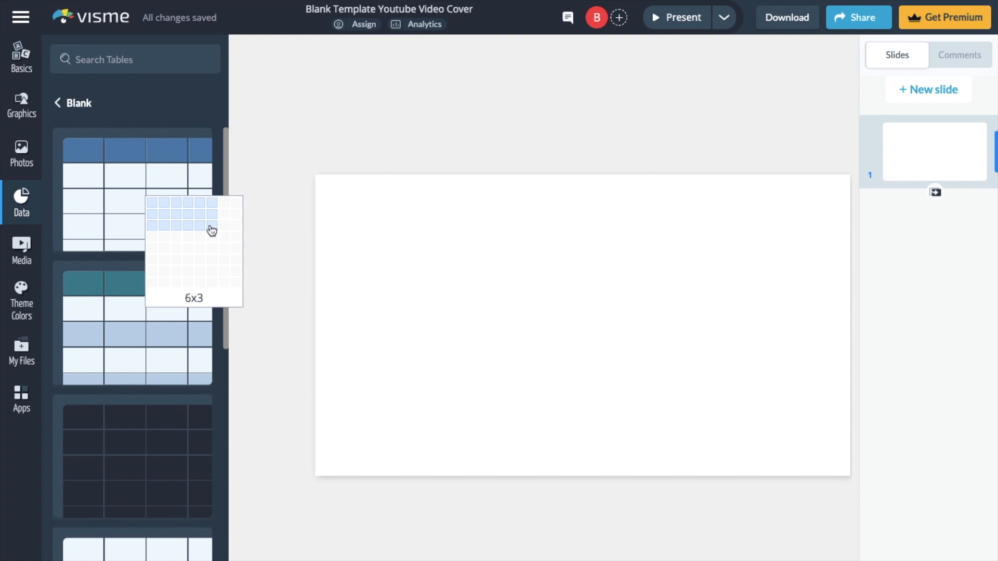
{"action": "mouse_move", "coordinate": [202, 253]}
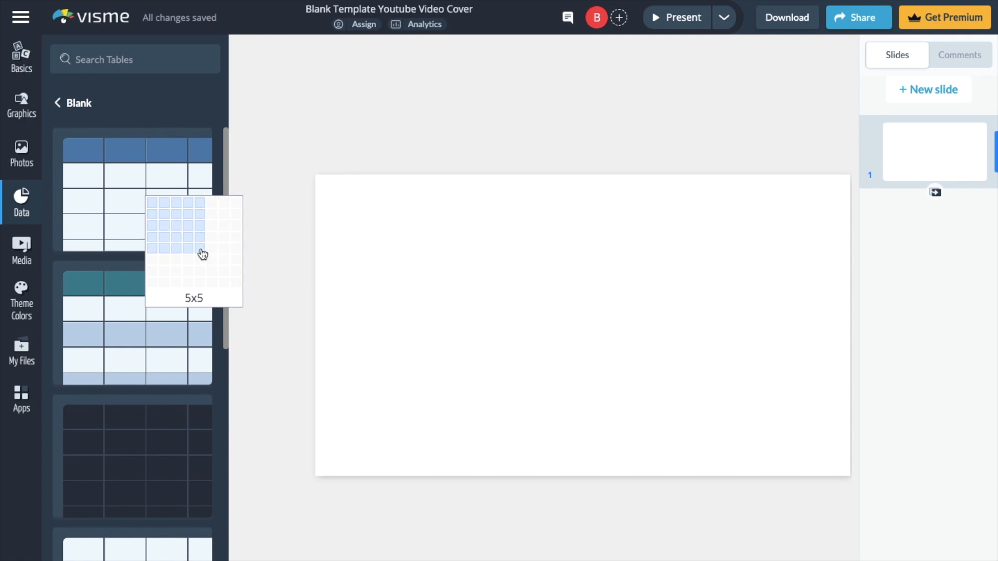
- Insert the first blank table design at a 5x5 grid size onto the slide
{"action": "left_click", "coordinate": [201, 254]}
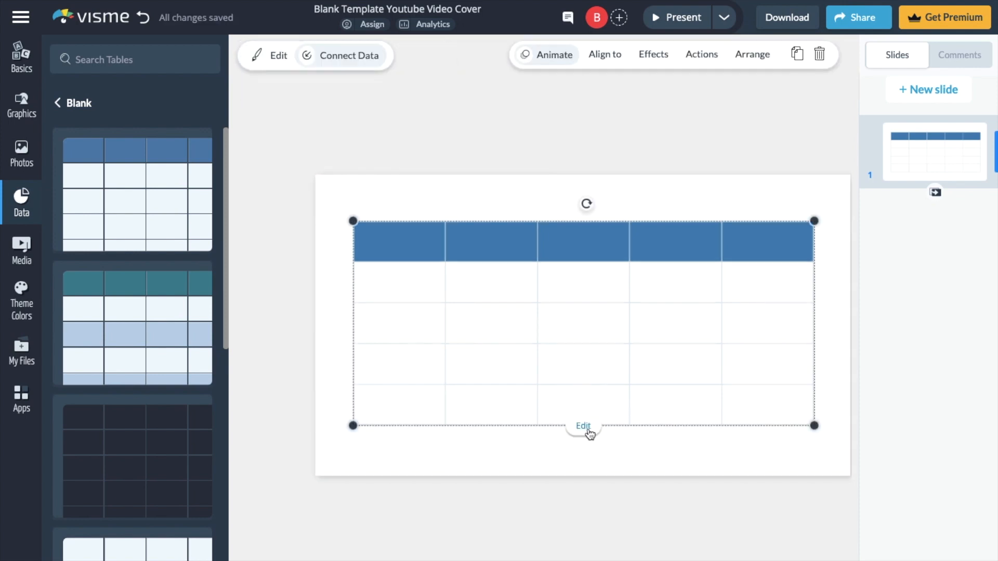
- Switch the selected 5x5 table into edit mode
{"action": "left_click", "coordinate": [583, 426]}
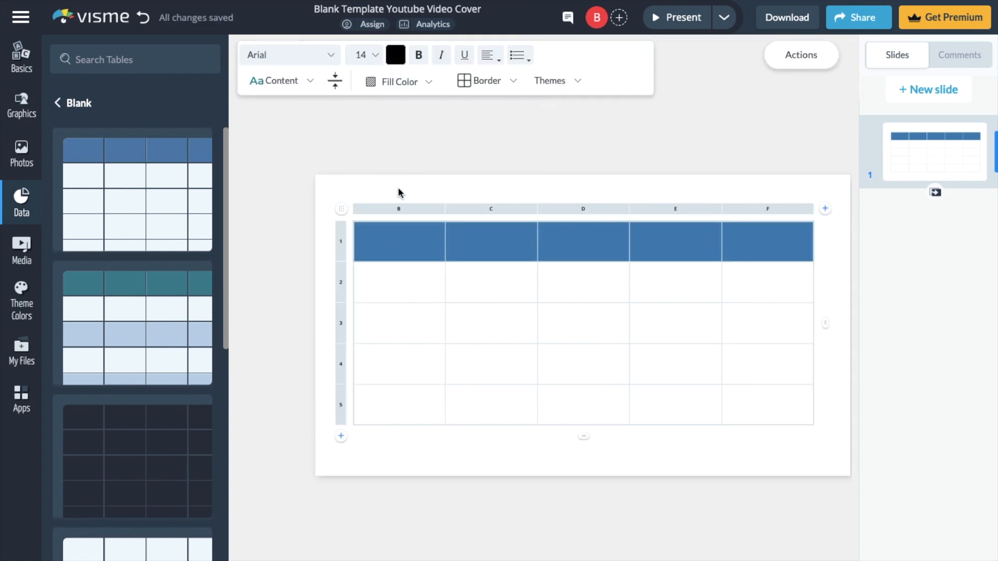
- Enter 1 in cell B2 and 2 in cell C2
{"action": "left_click", "coordinate": [399, 281]}
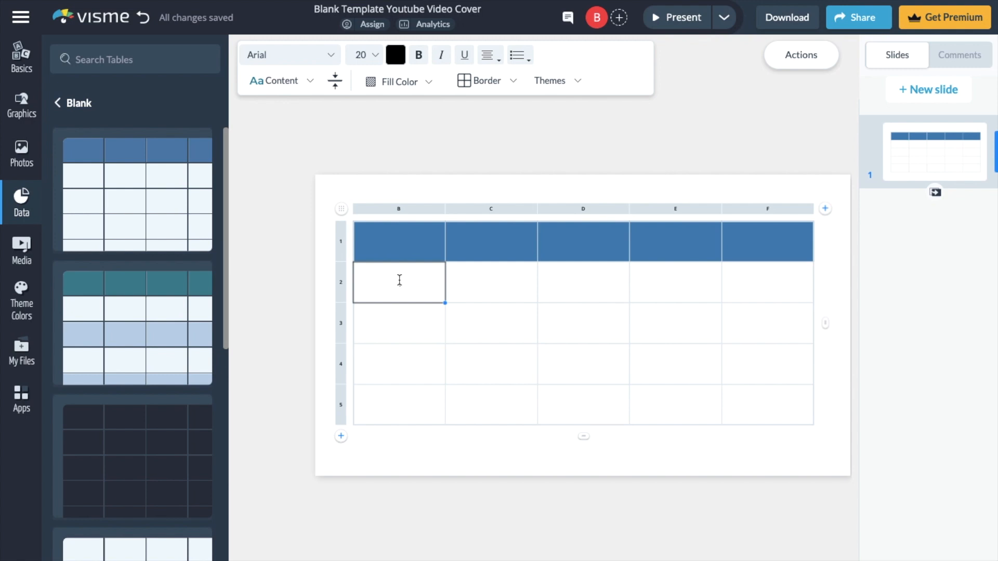
{"action": "left_click", "coordinate": [491, 283]}
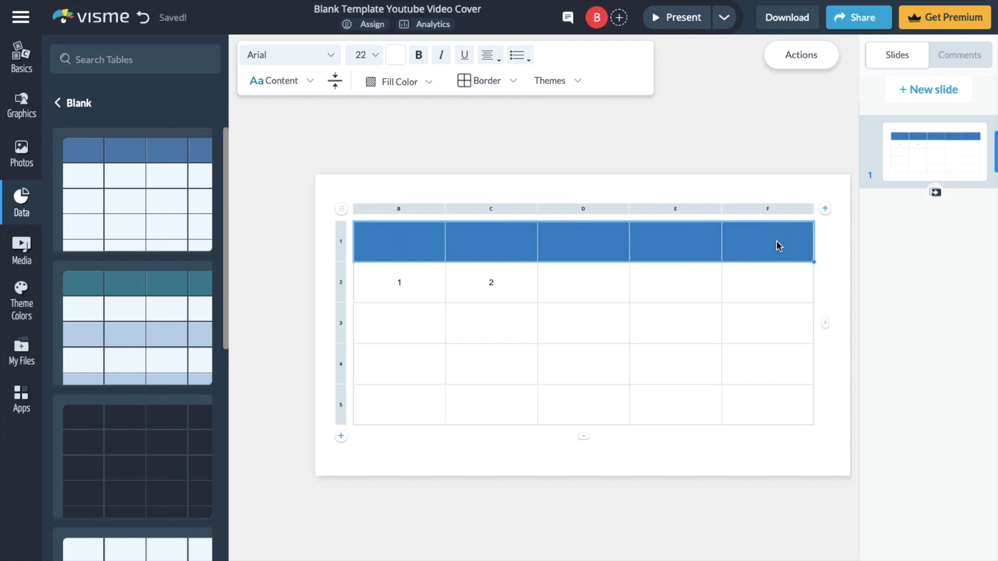
- Change the header row's fill colour from blue to red
{"action": "left_click", "coordinate": [399, 81]}
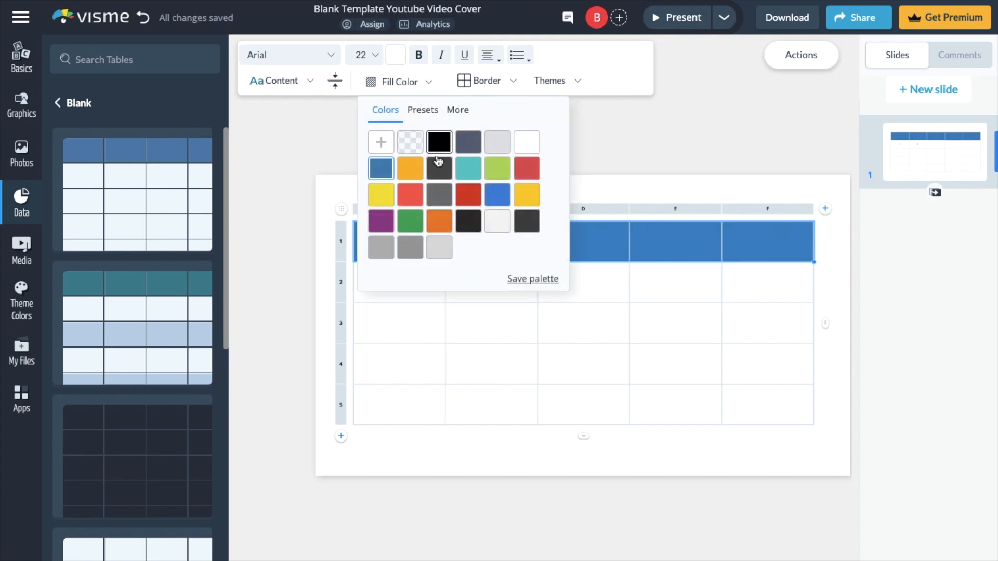
{"action": "left_click", "coordinate": [526, 168]}
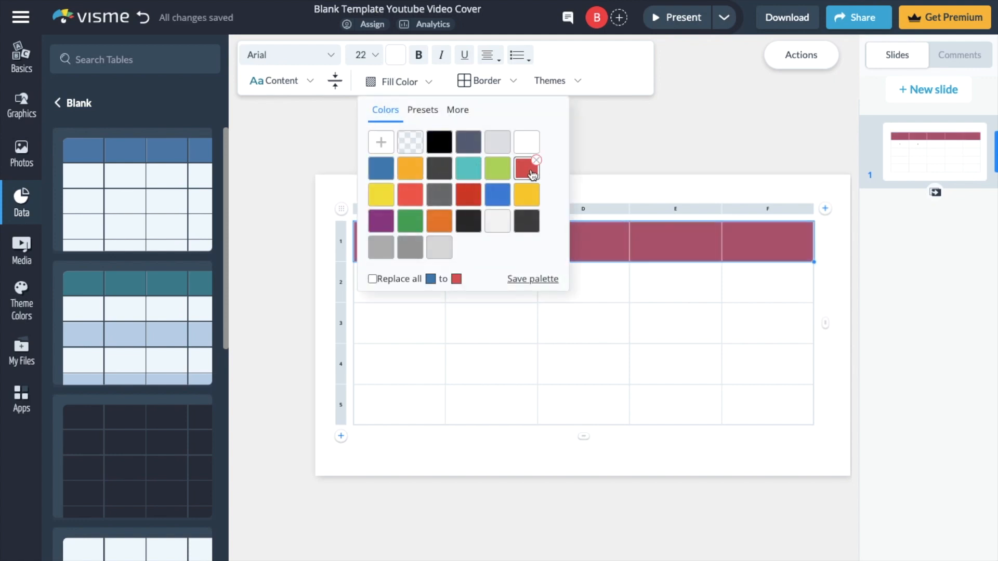